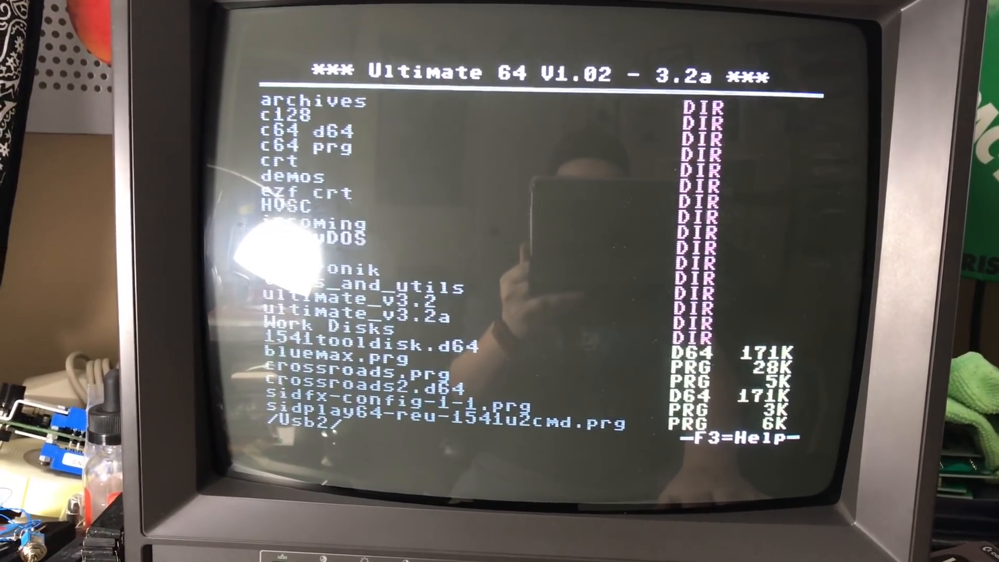
# Bring up the settings category list (clock, IEC, U64, cartridge, tape, drive, network) over the USB listing
pyautogui.scroll(-3)
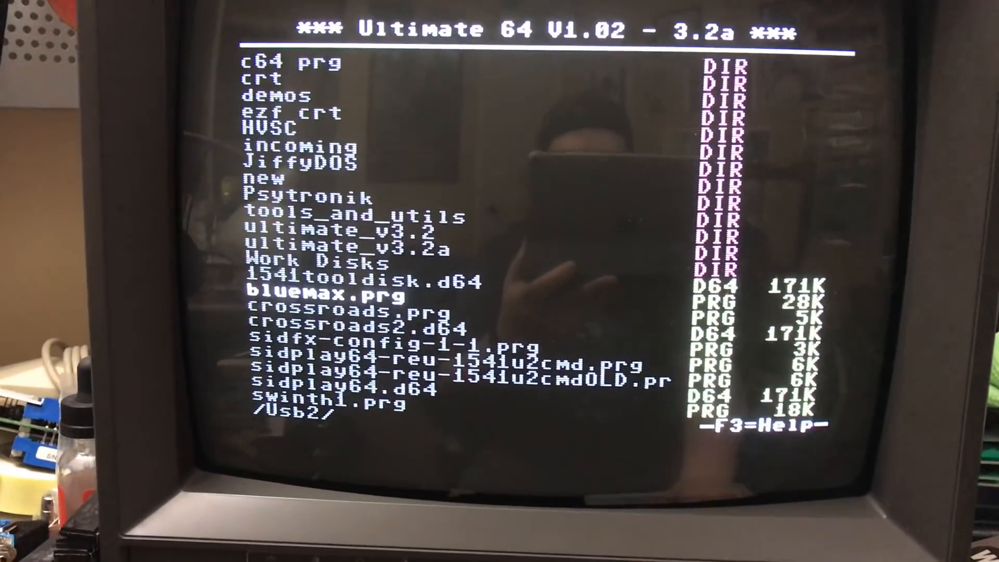
pyautogui.press('up')
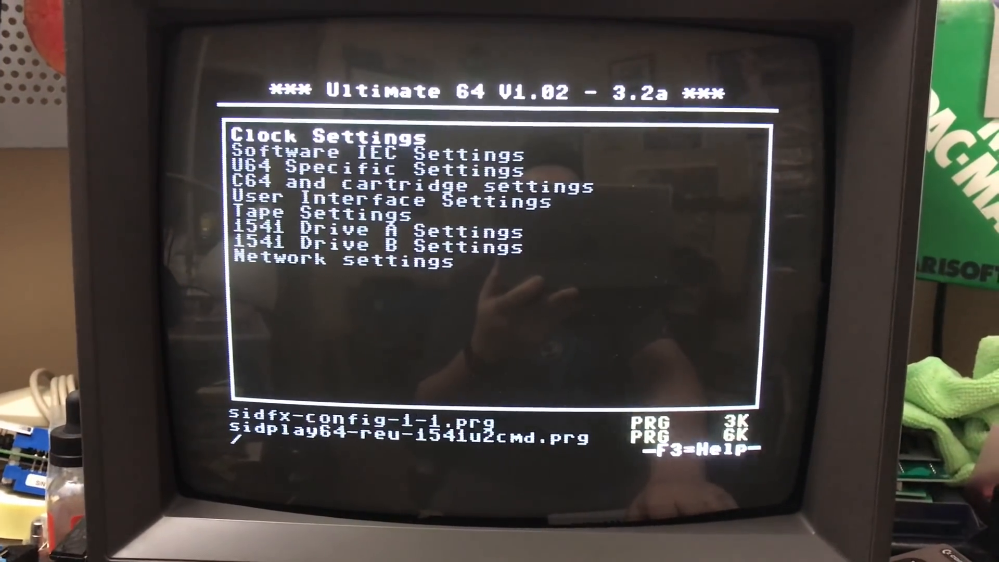
# Set Output Selector Left and Right to SID Socket 1 in U64 Specific Settings and return to the categories
pyautogui.press('down')
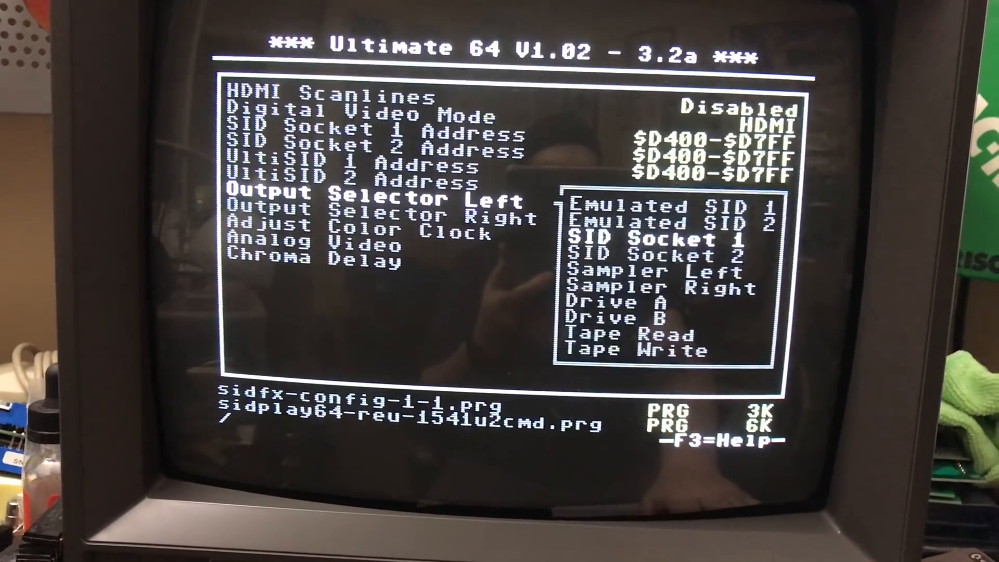
pyautogui.press('down')
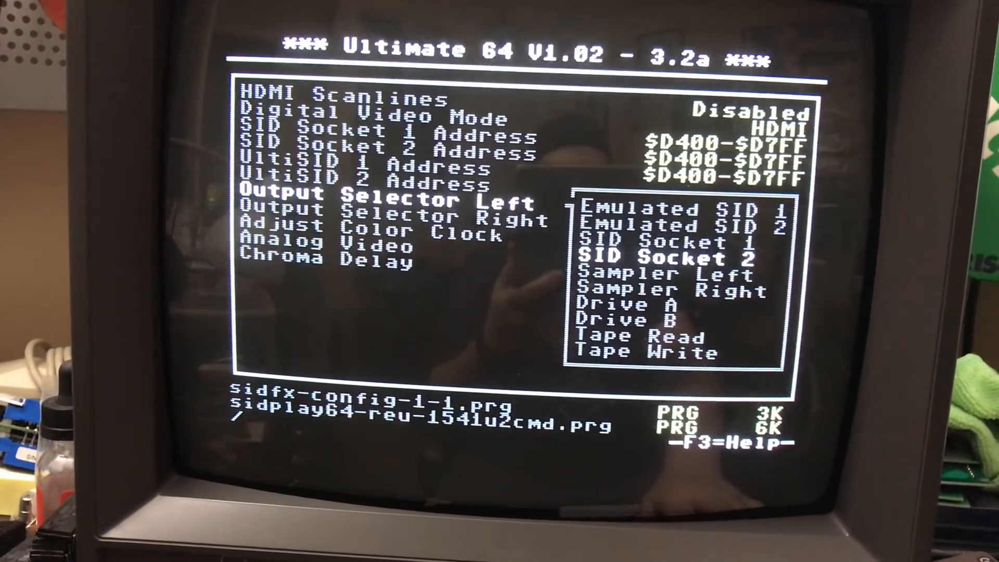
pyautogui.press('up')
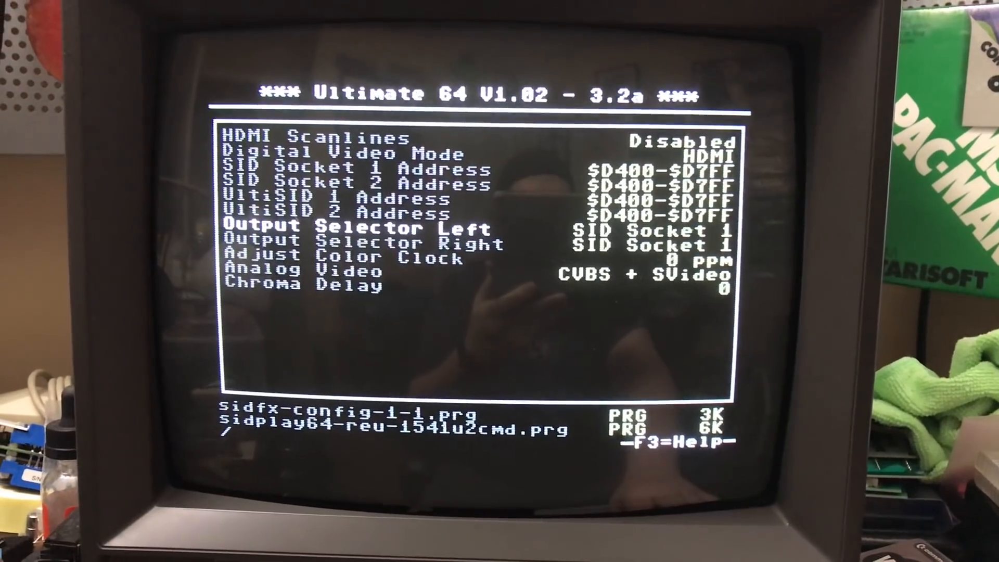
pyautogui.press('Down')
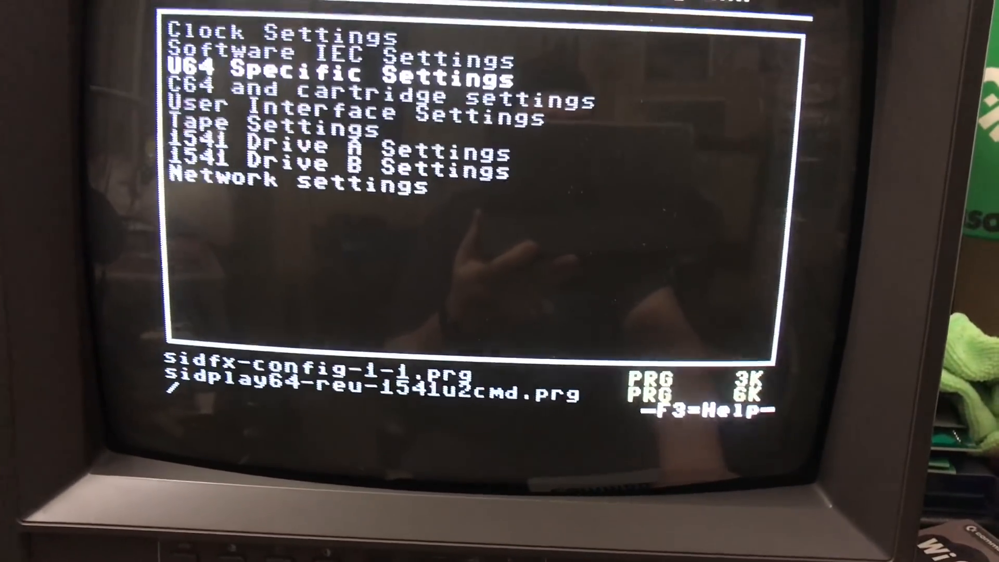
# Exit the settings menu so the USB root listing with its folders and program files shows again
pyautogui.press('down')
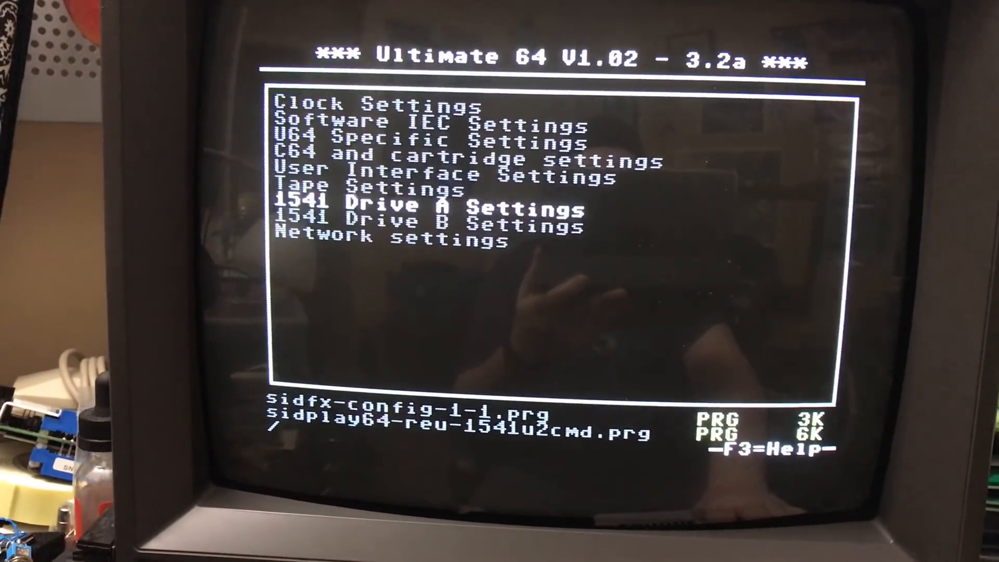
pyautogui.press('up')
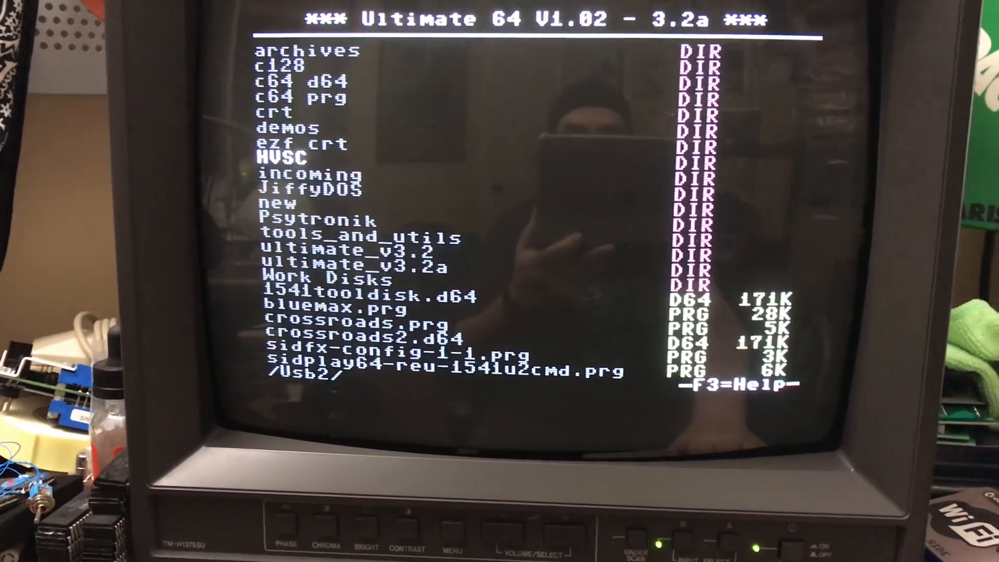
pyautogui.scroll(-3)
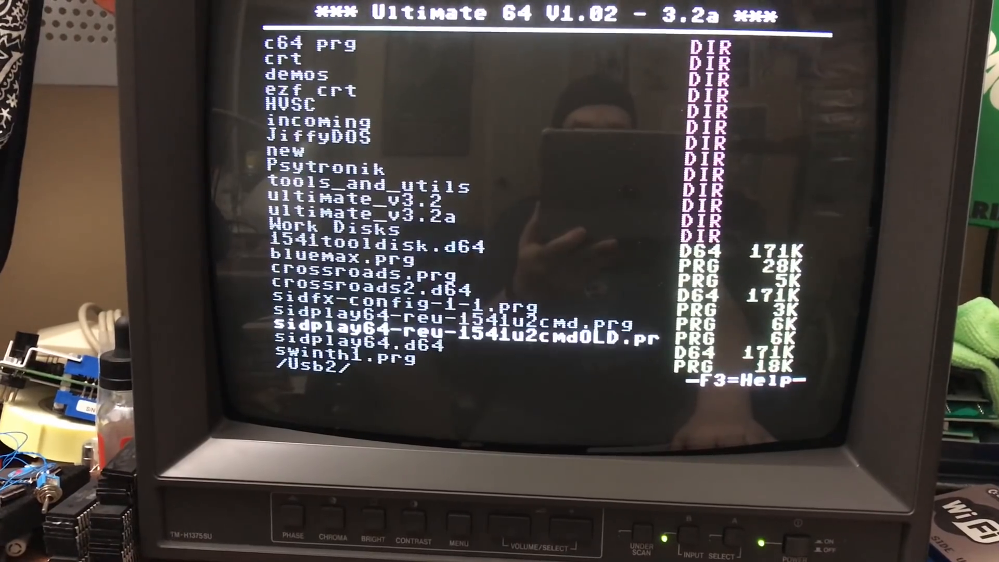